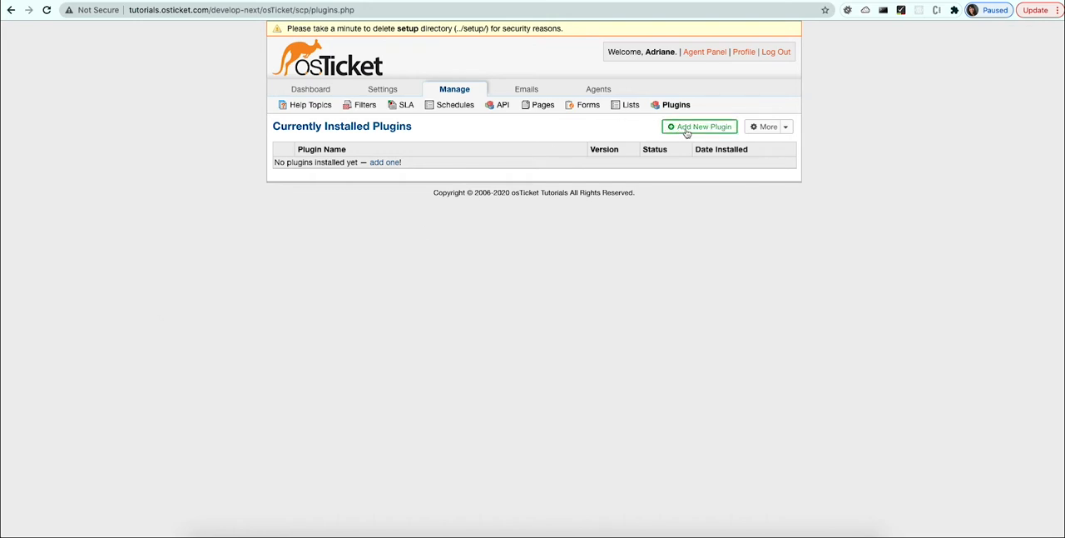
Install the Password Management Policies plugin, then enable it via More > Enable and confirm.
click(699, 125)
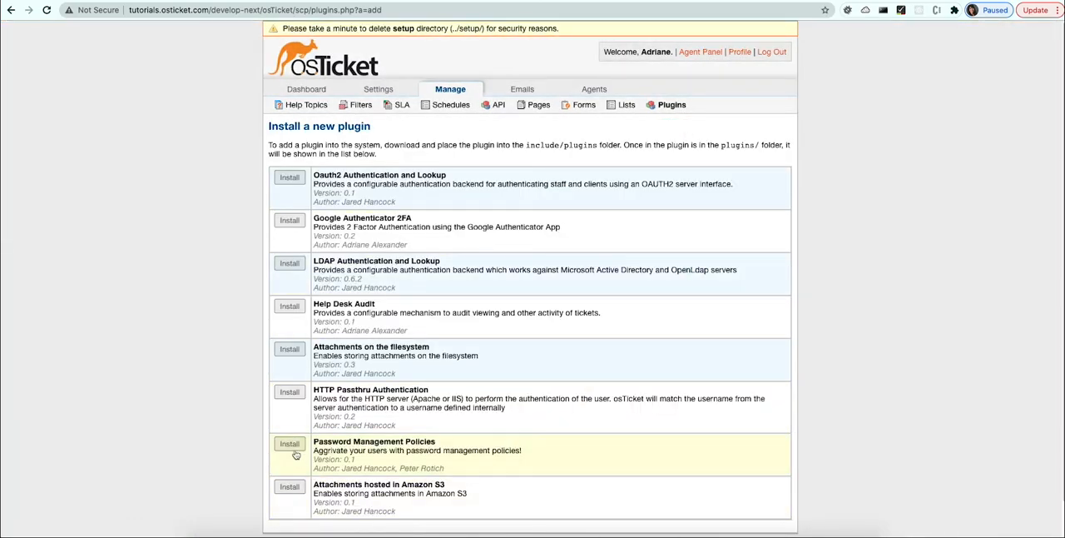
click(289, 444)
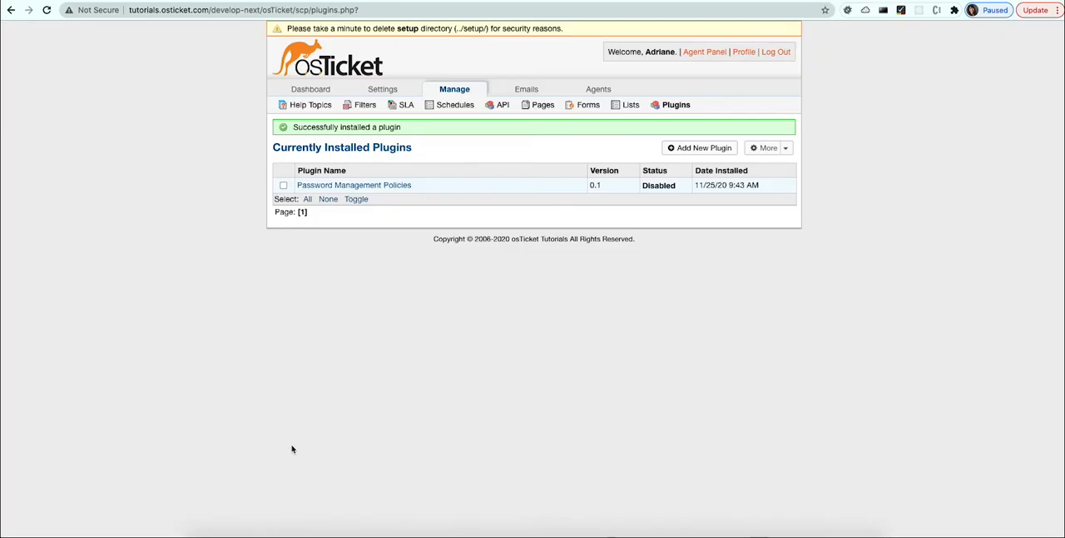
click(283, 184)
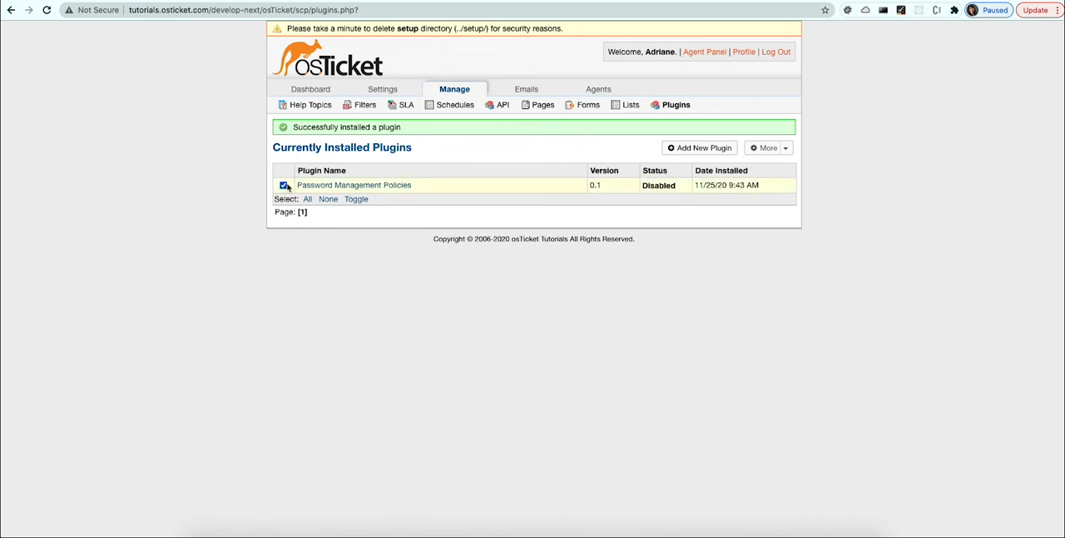
click(766, 148)
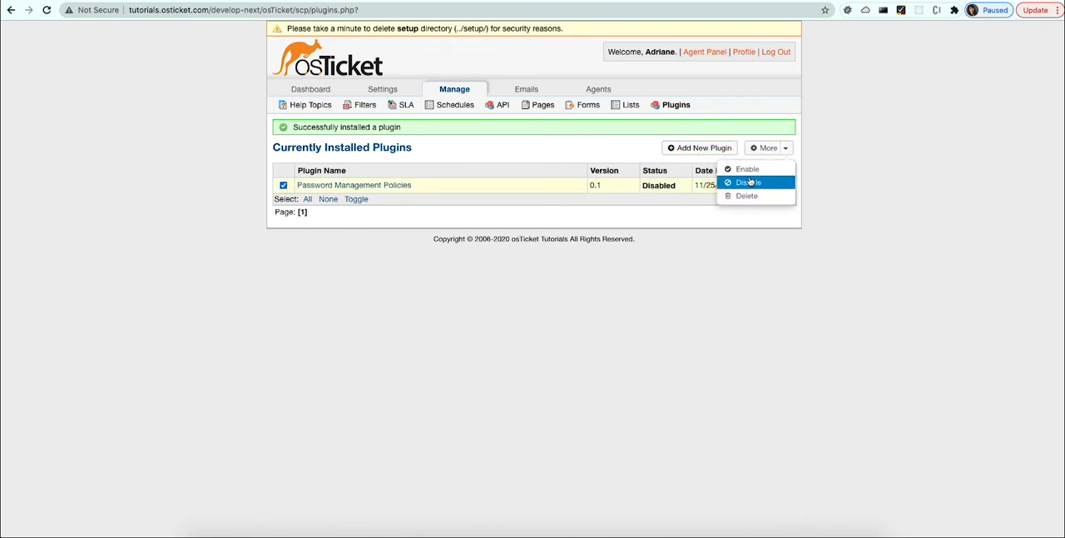
click(748, 169)
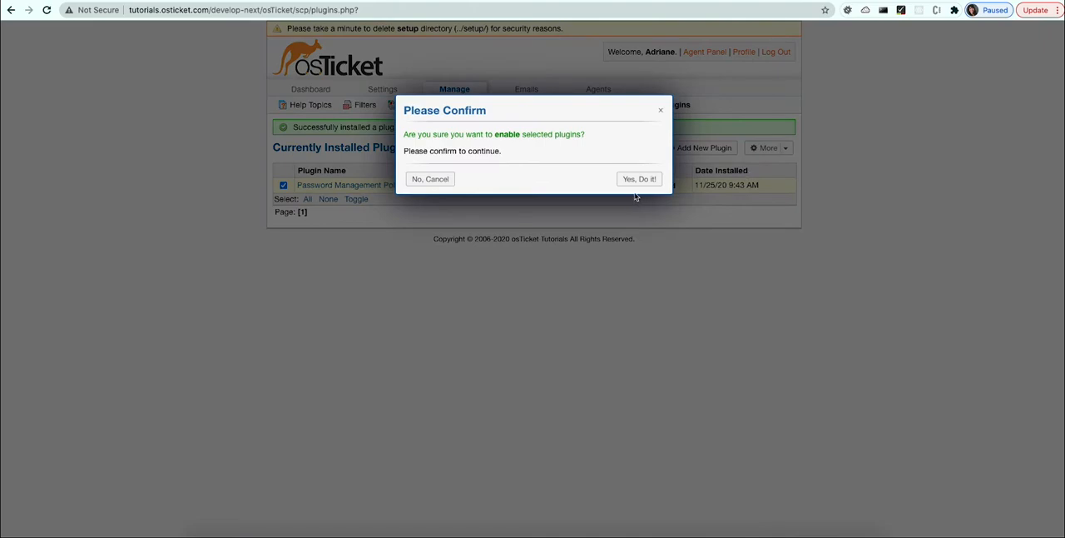
click(638, 178)
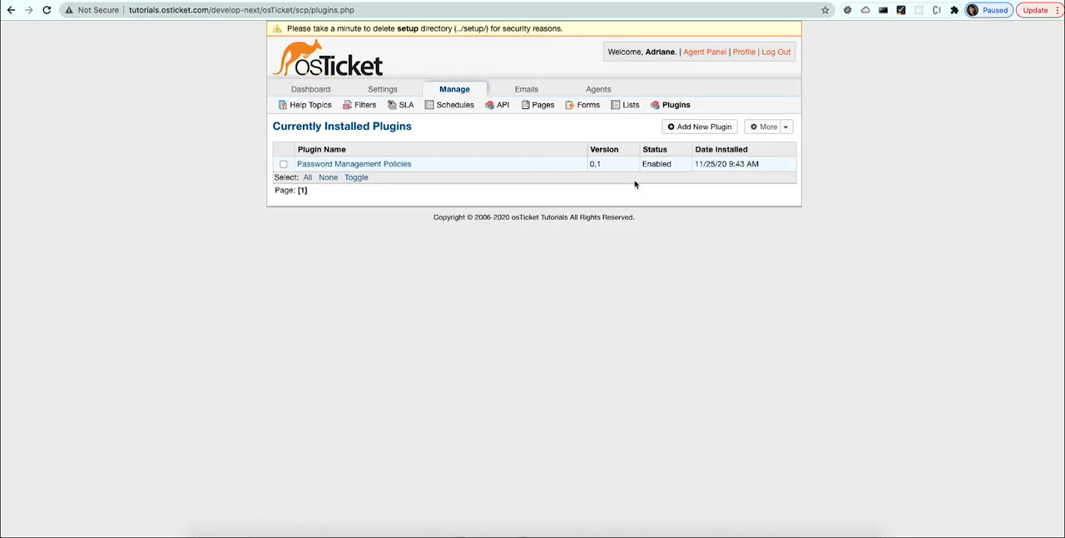
mouse_move(185, 344)
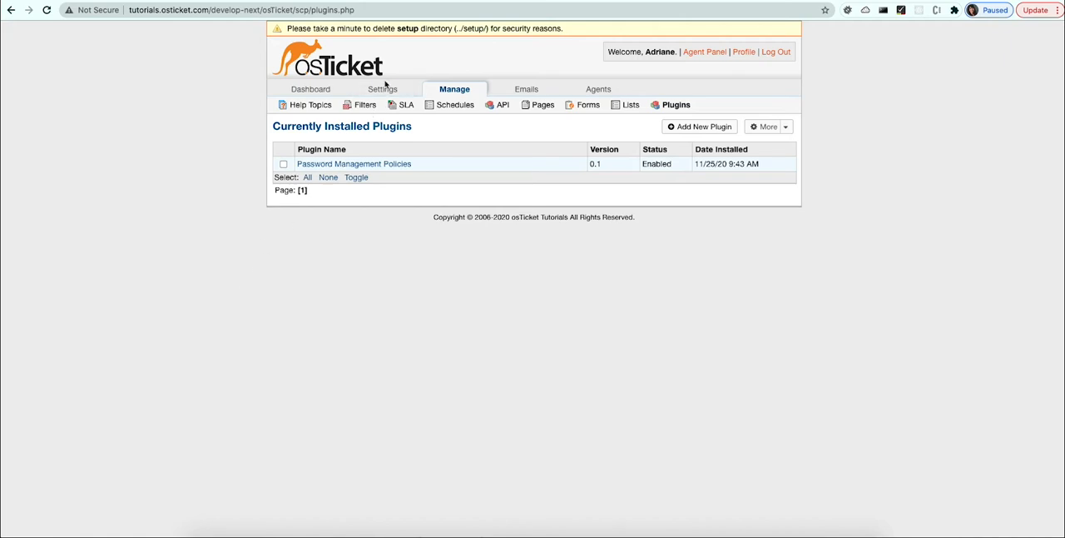
Set the agents' Password Policy to Password Management Plugin and save the agent settings.
click(382, 89)
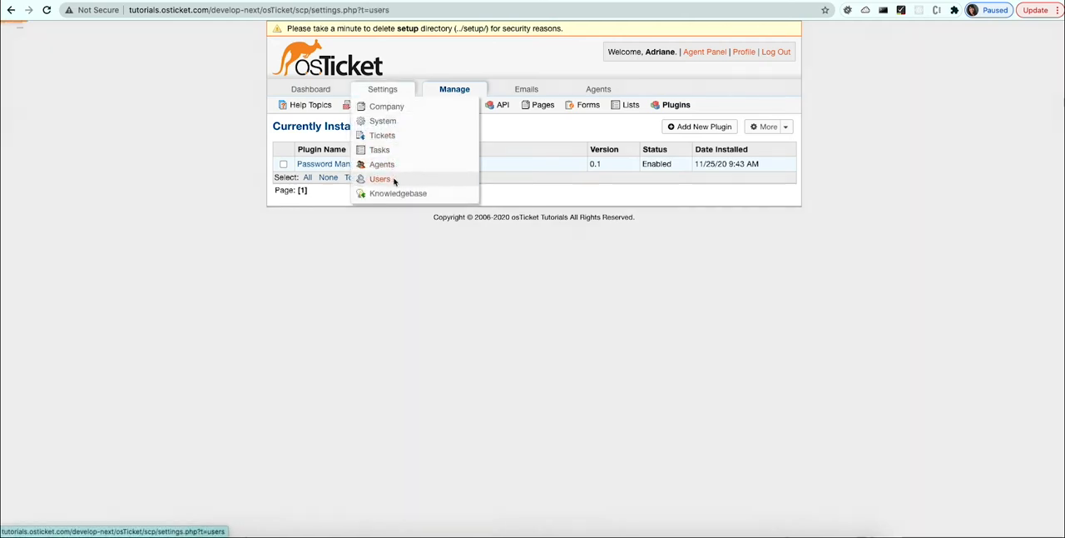
click(379, 178)
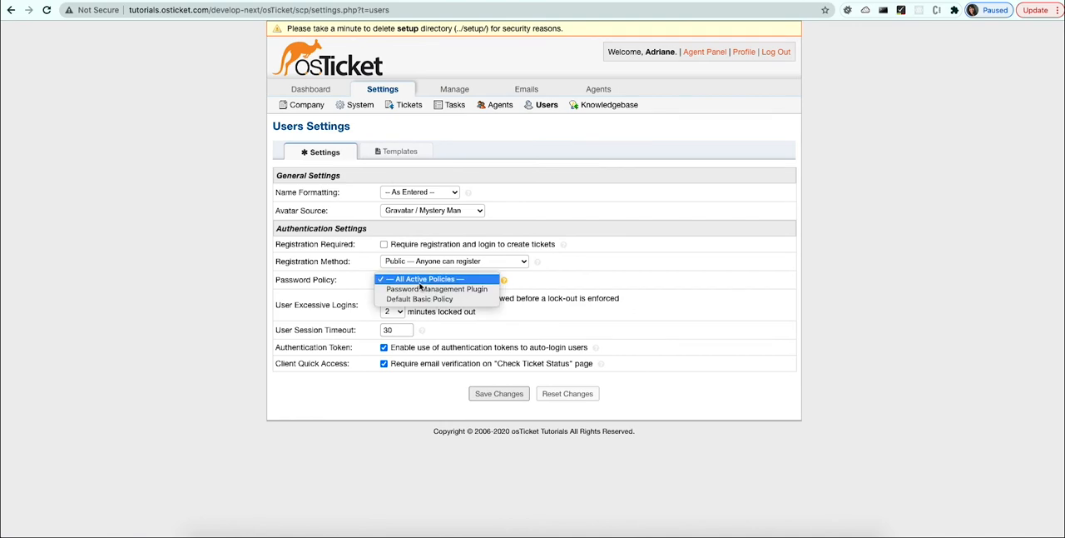
mouse_move(437, 289)
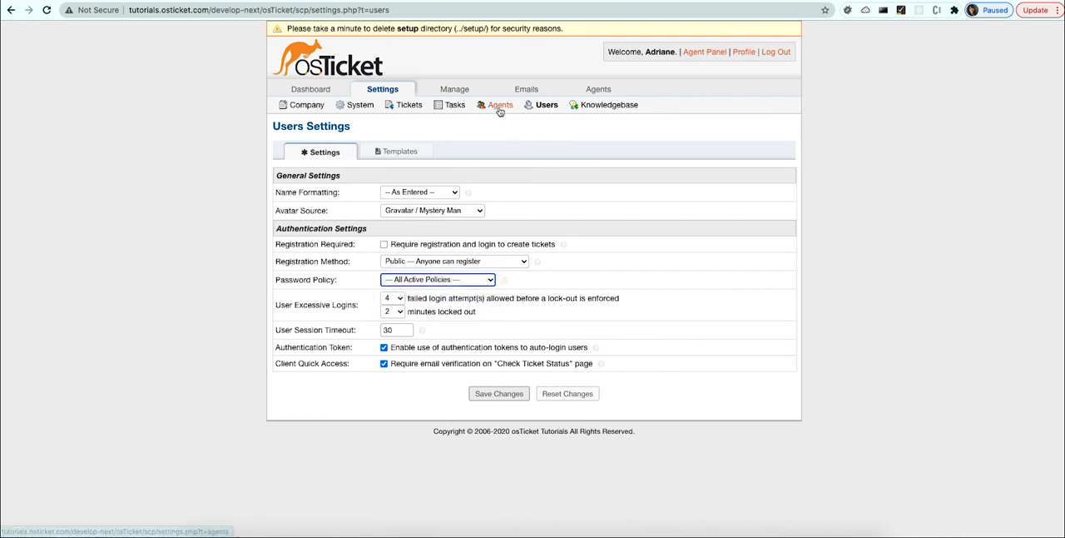
click(500, 104)
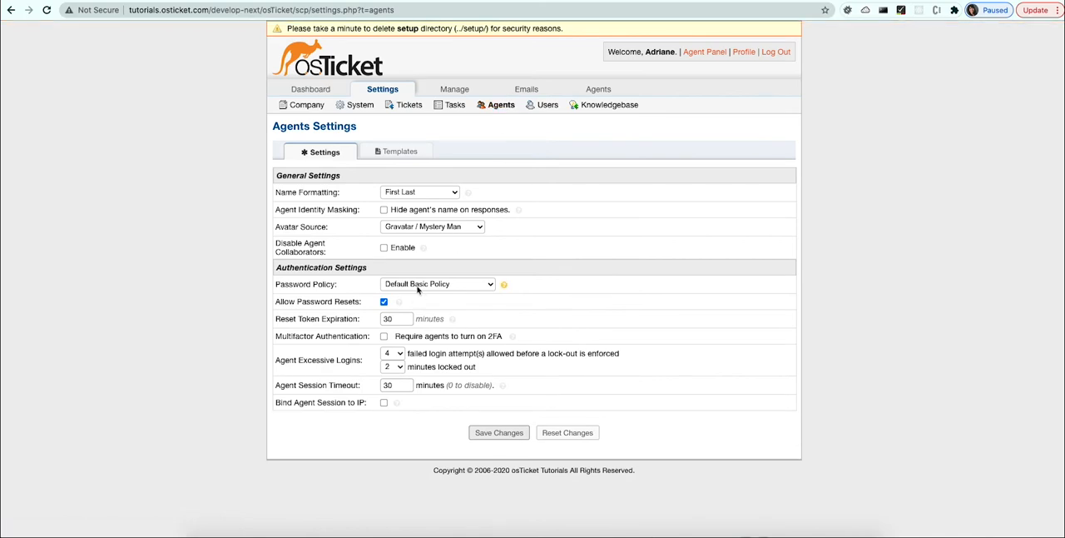
click(437, 284)
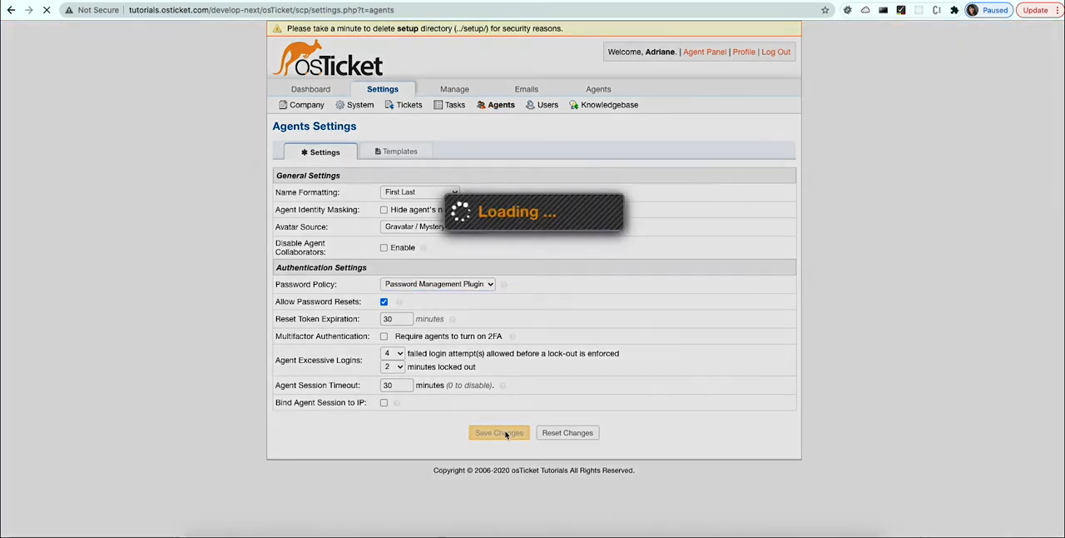
click(498, 432)
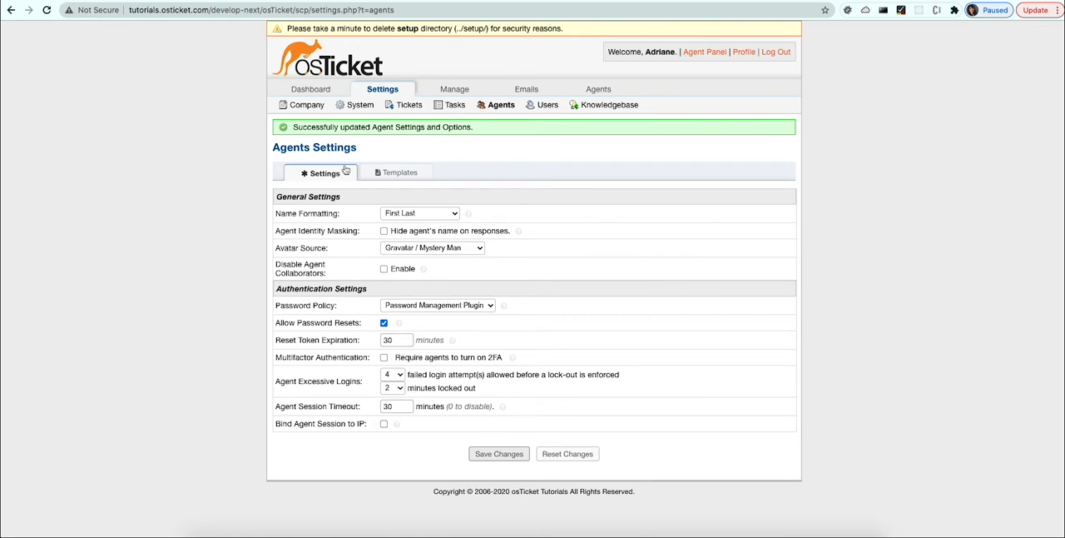
click(455, 89)
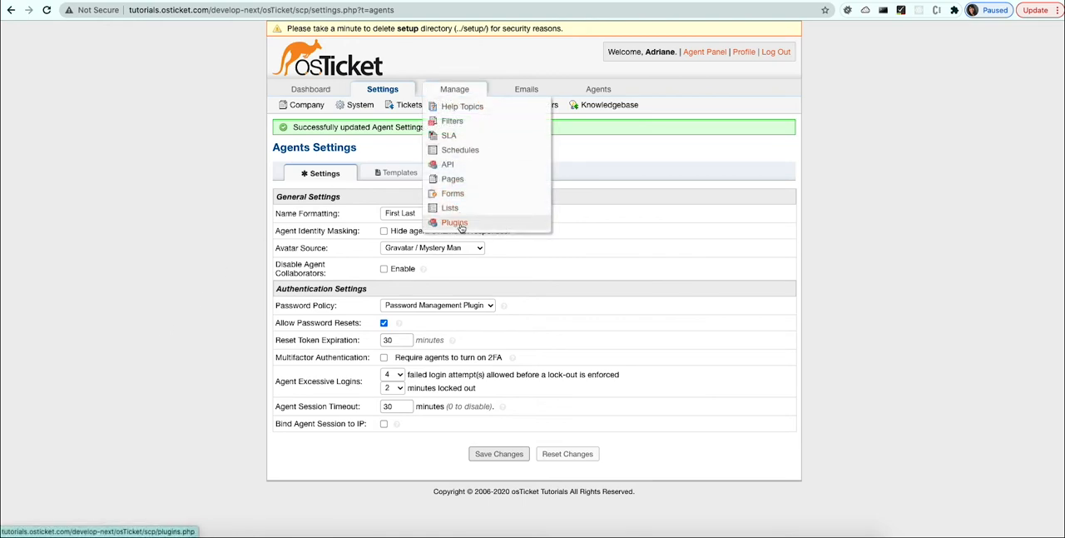
Set the Password Management Policies plugin to require Two (2) character classes and save.
click(454, 222)
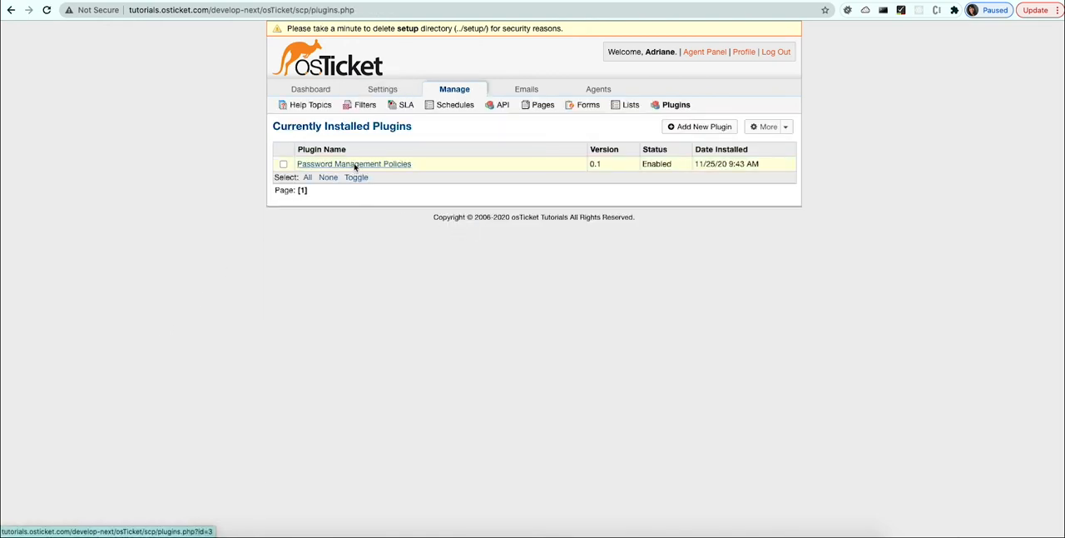
click(352, 163)
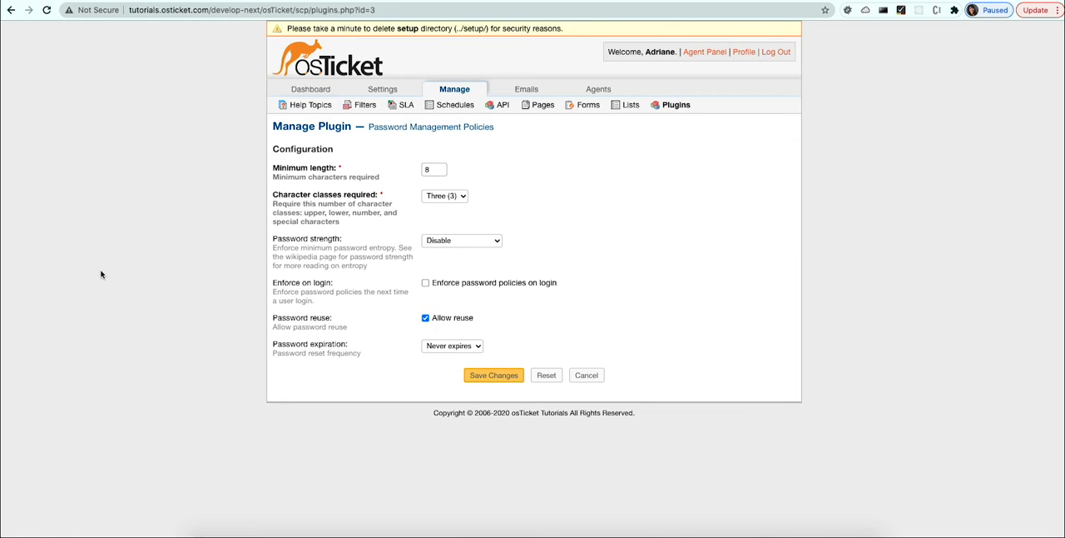
mouse_move(103, 273)
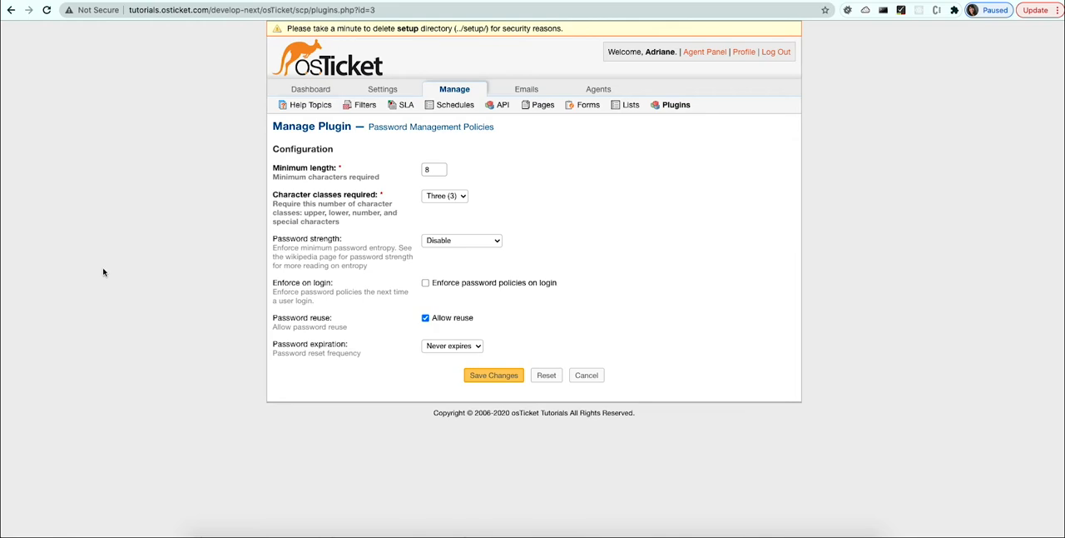
mouse_move(110, 267)
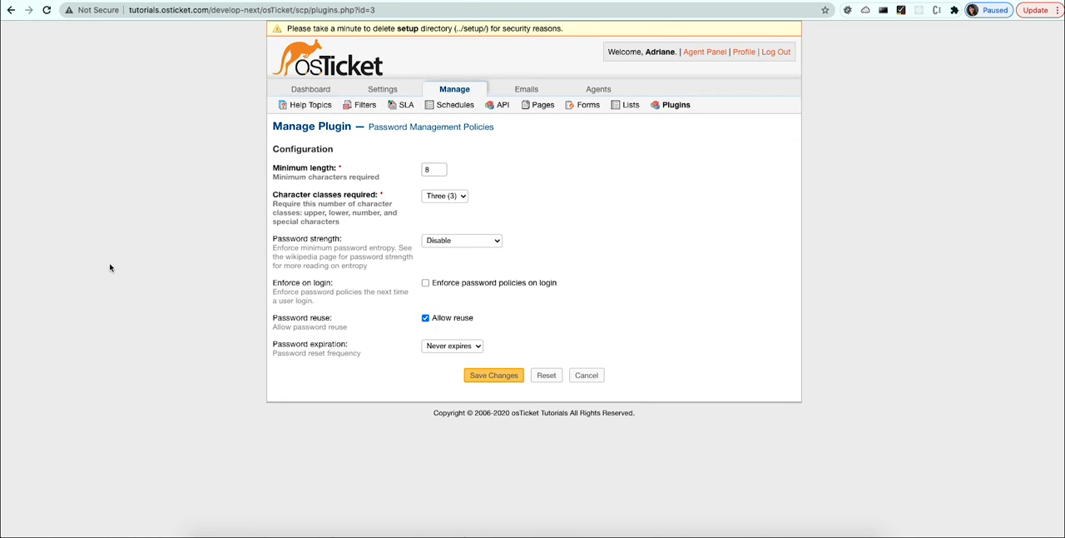
click(444, 196)
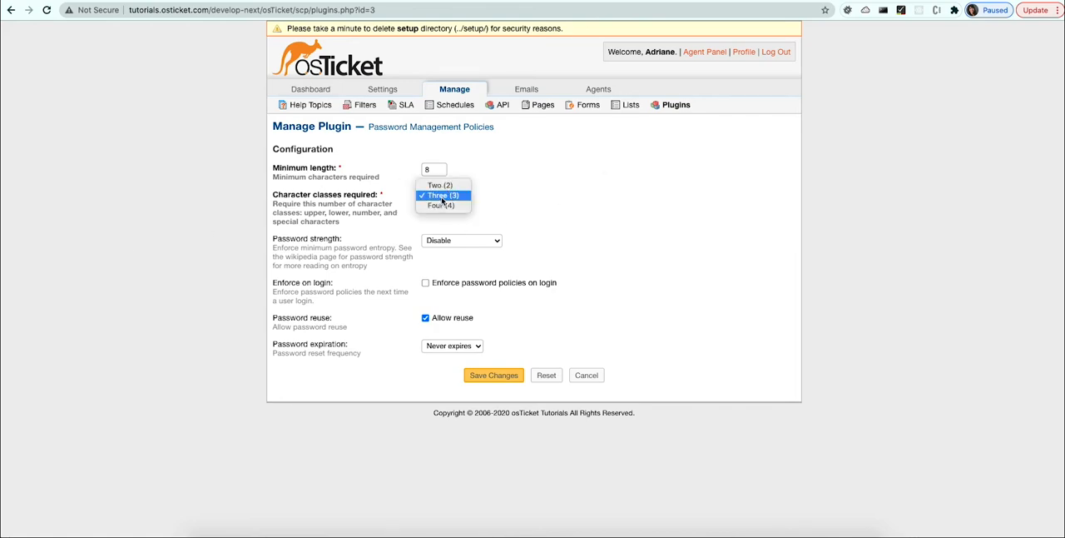
click(439, 185)
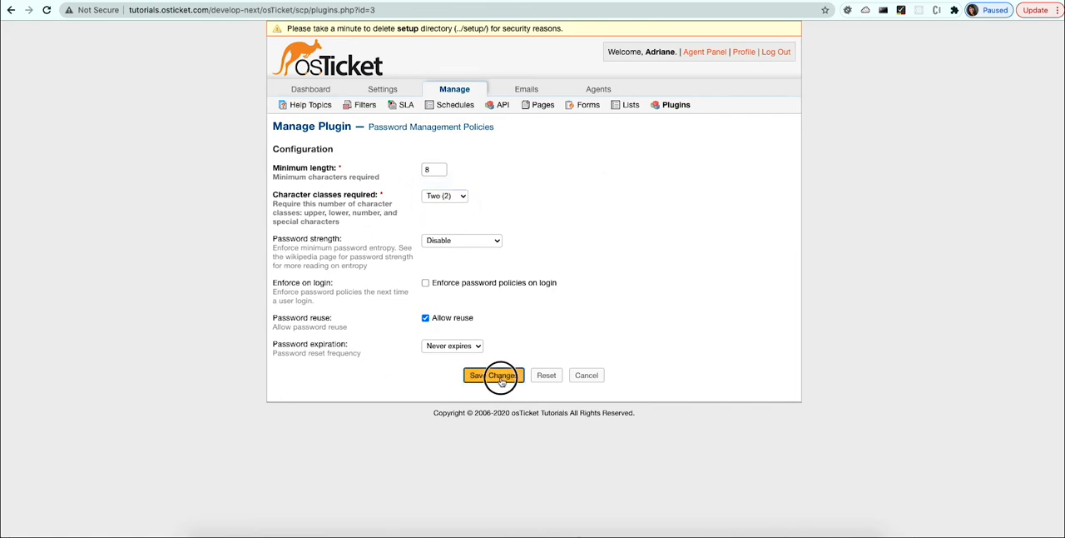
click(493, 375)
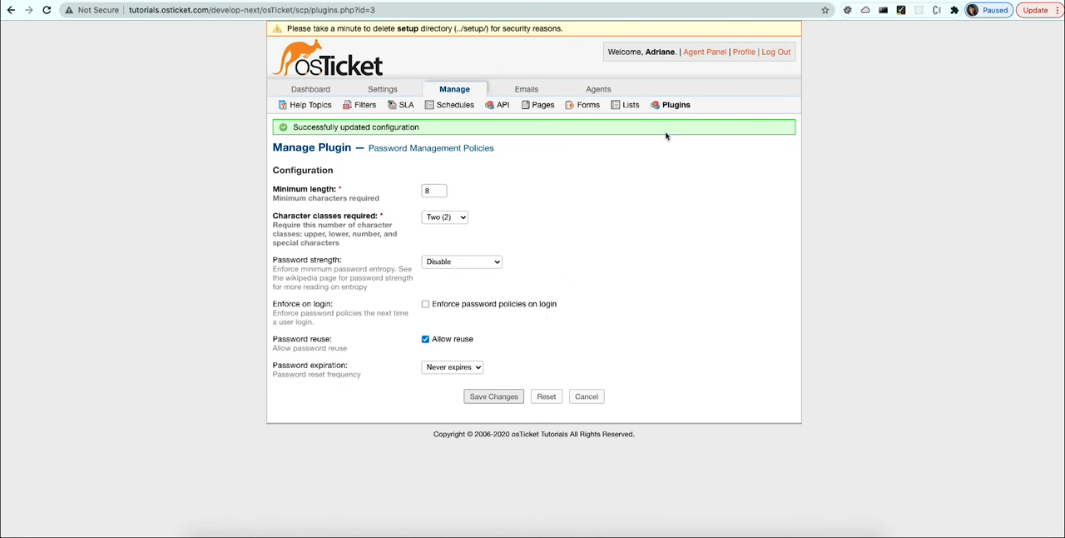
click(743, 51)
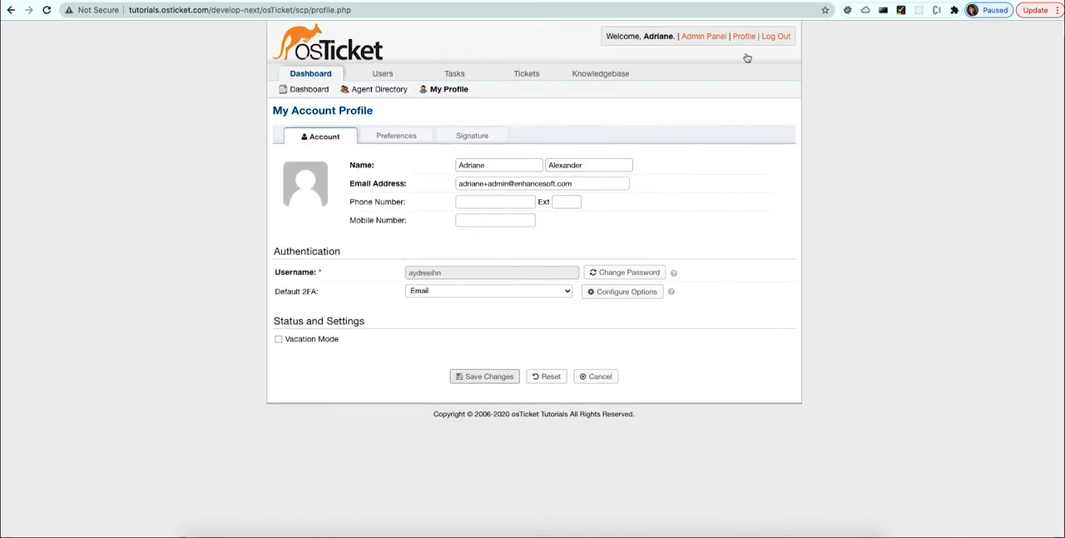
Try a short new agent password, see the 8-character errors, then submit a longer one.
click(624, 272)
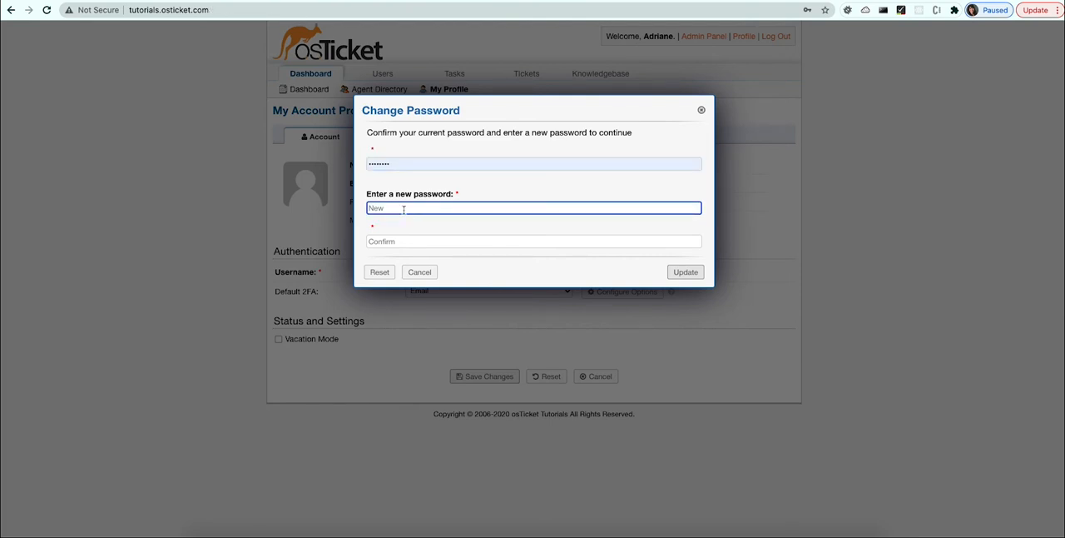
text(•••)
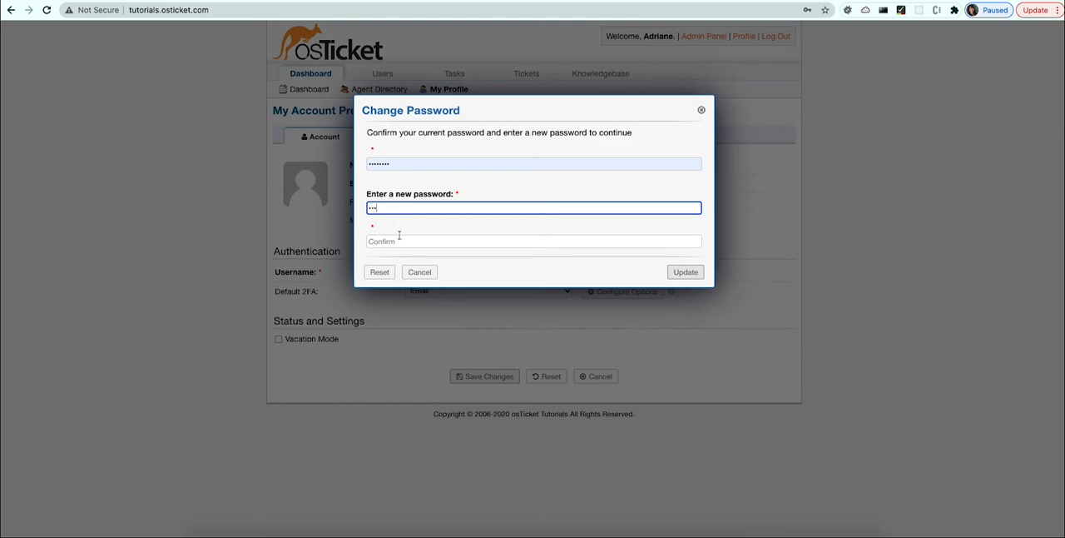
click(685, 271)
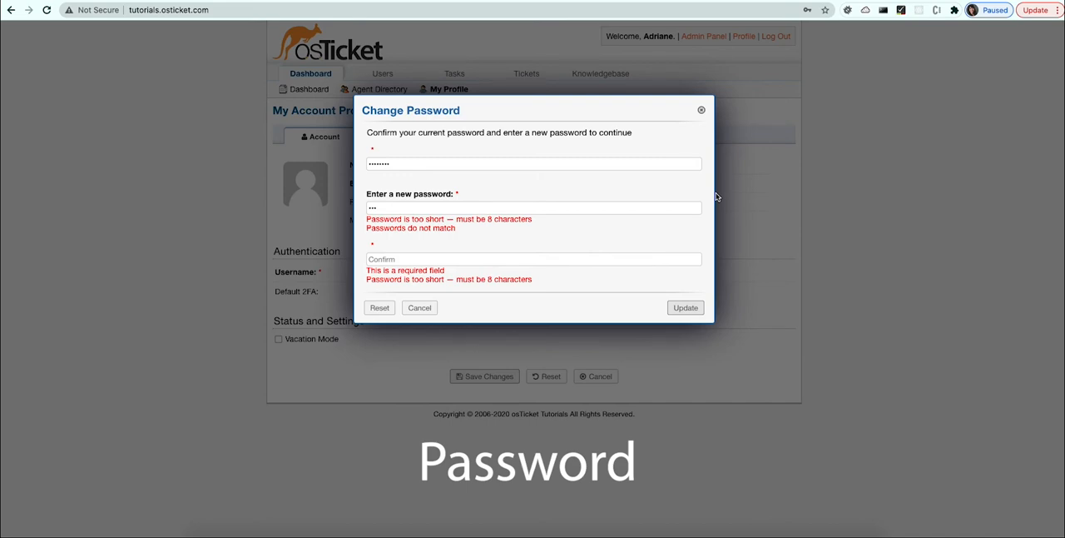
click(532, 208)
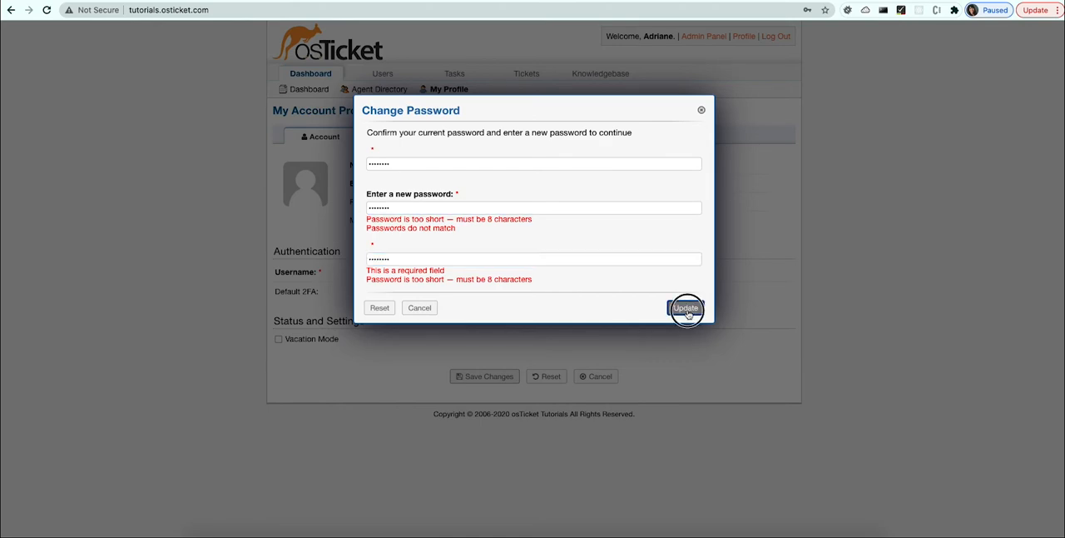
click(684, 307)
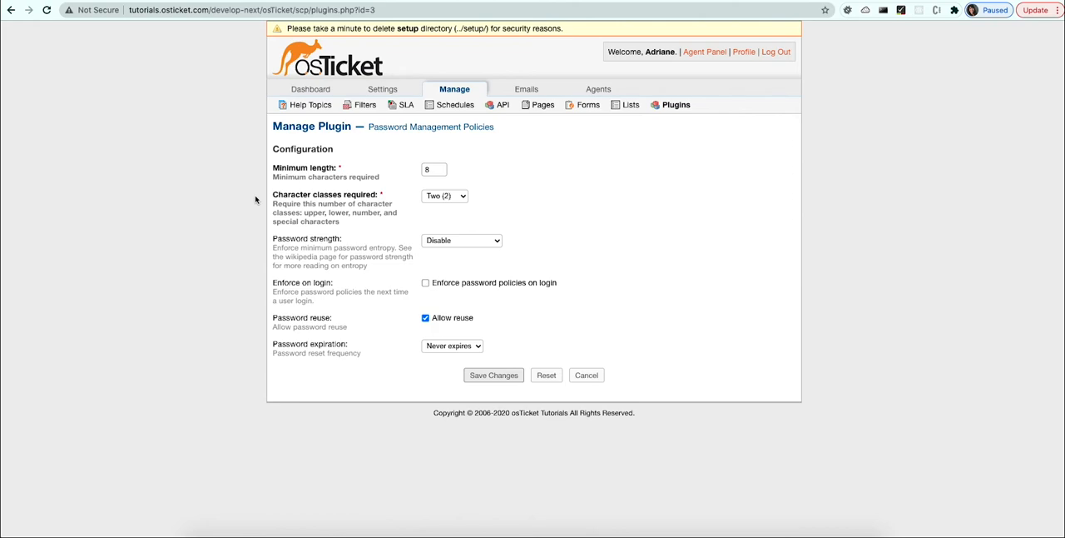
Change Character classes required to Three (3) and save the plugin configuration.
click(444, 194)
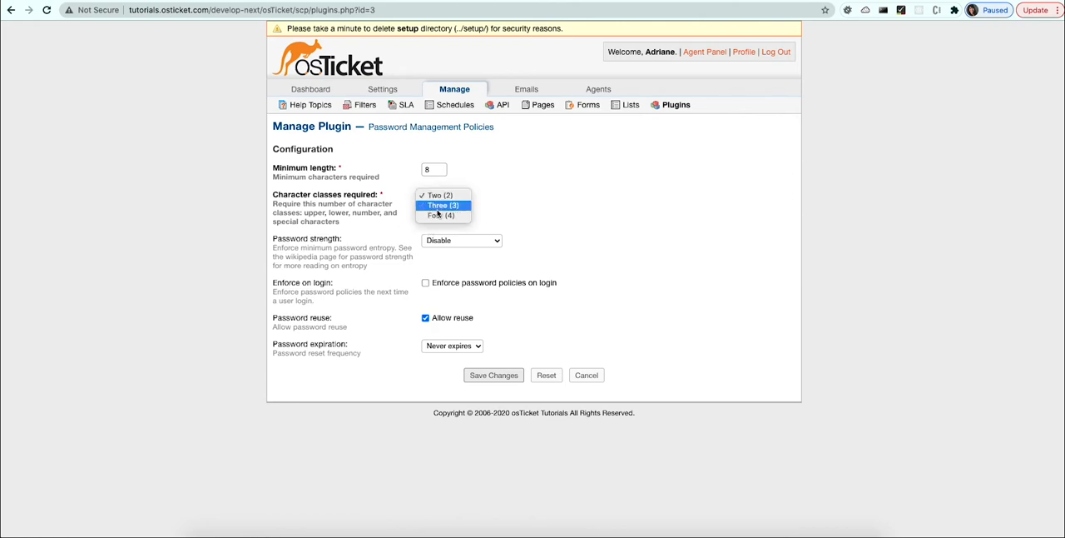
click(492, 375)
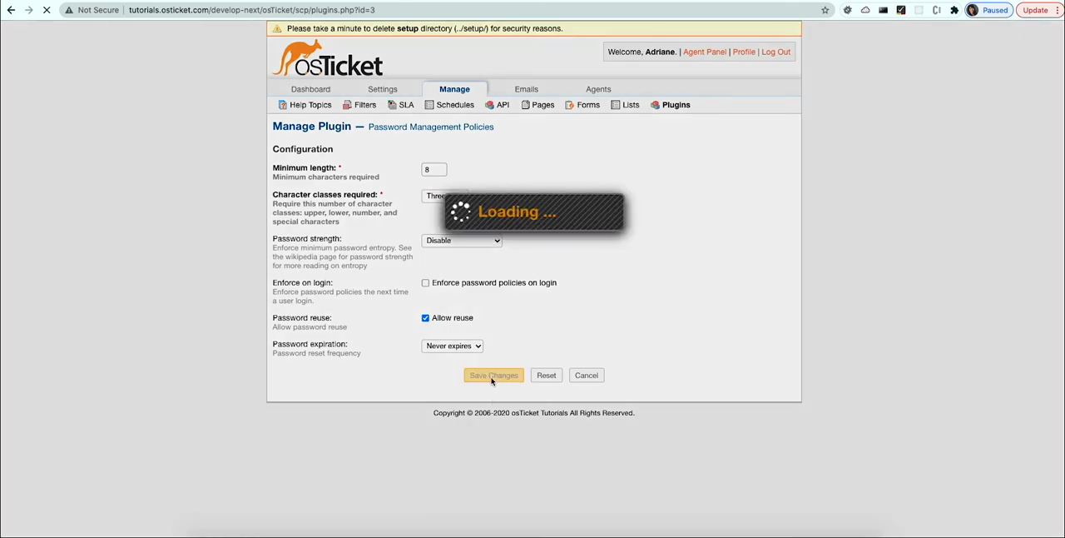
click(492, 375)
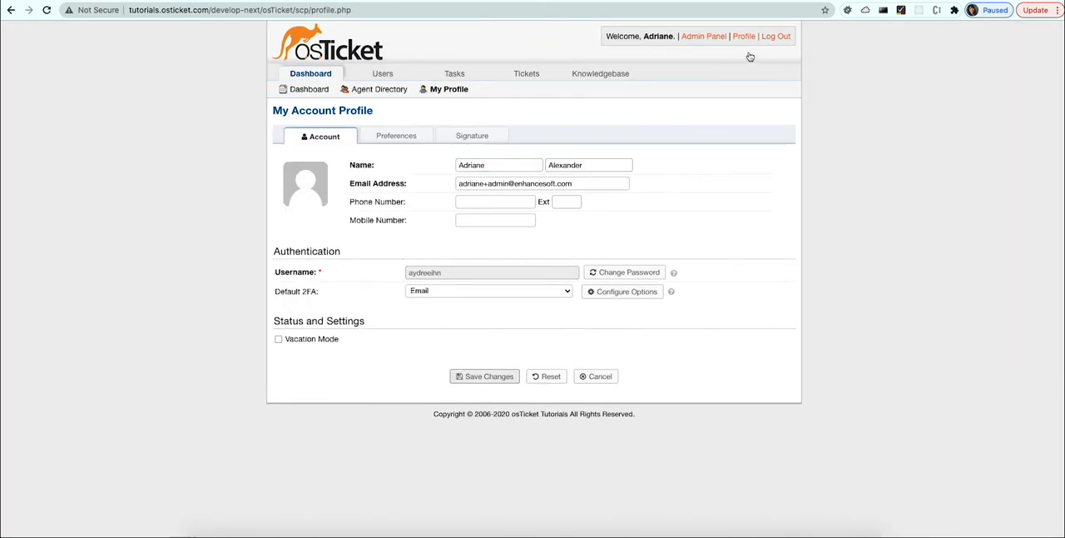
Enter the current password and a simple new password, and submit for checking.
click(624, 271)
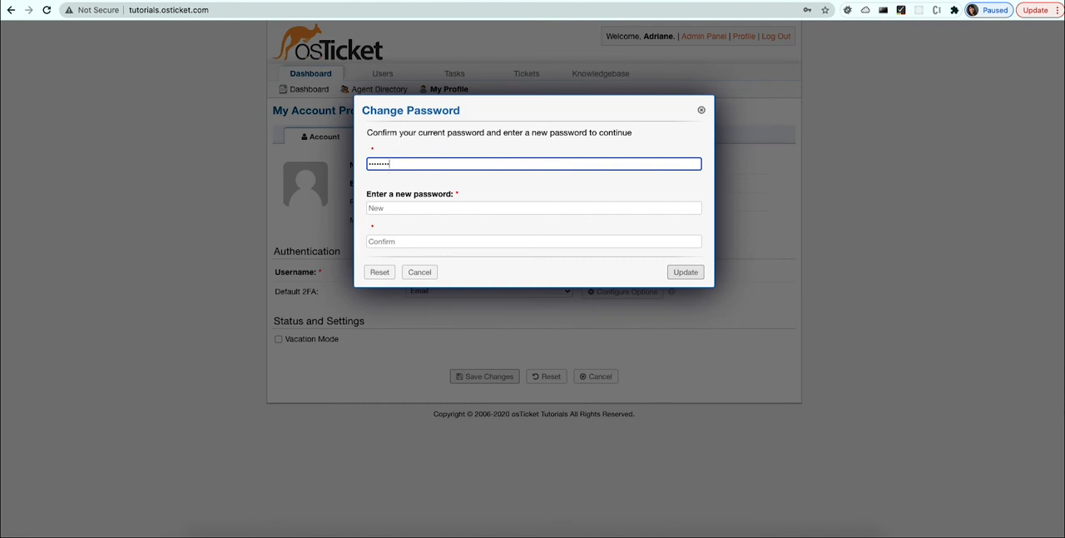
text(password)
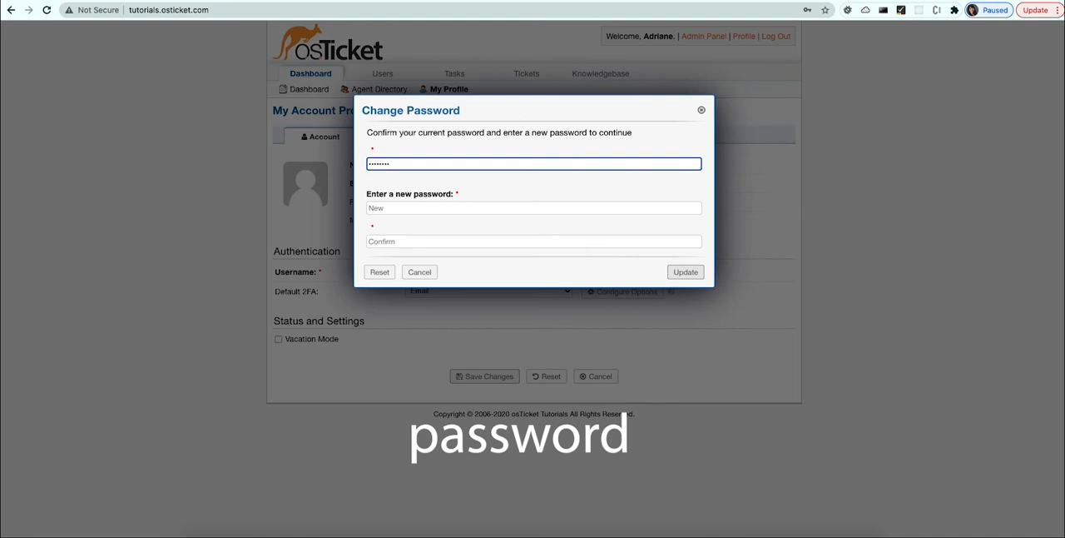
click(533, 208)
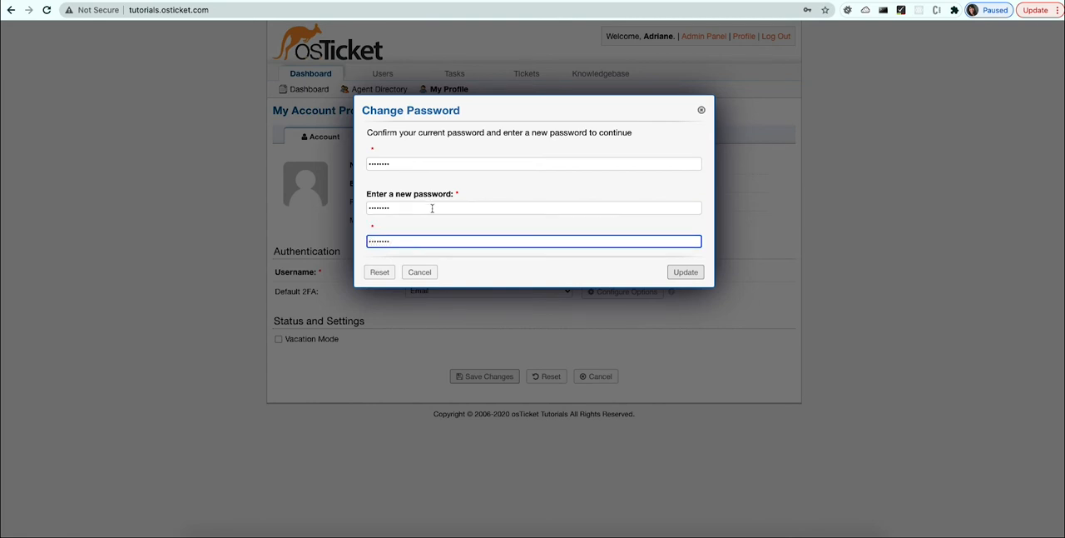
click(685, 271)
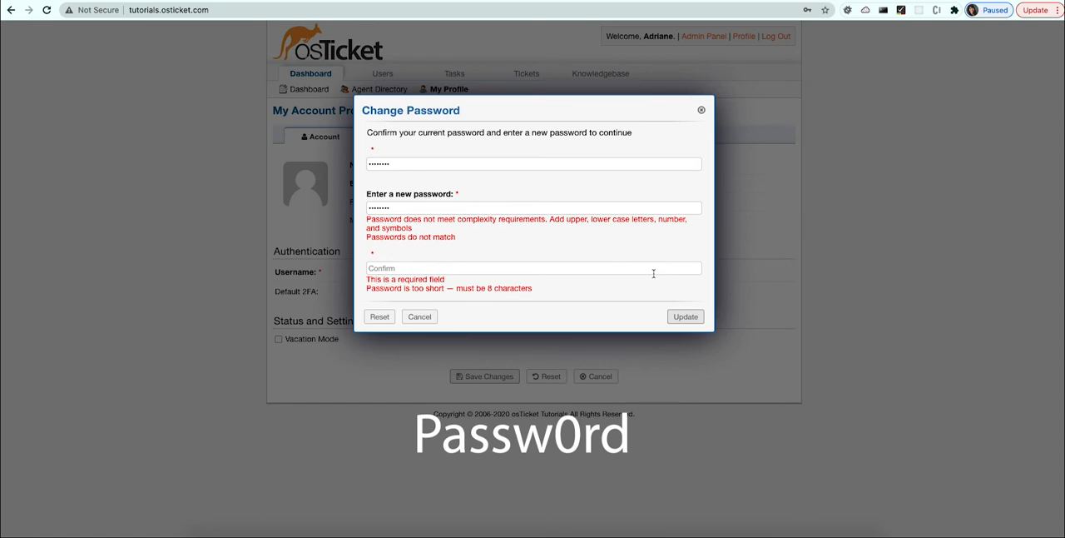
mouse_move(402, 204)
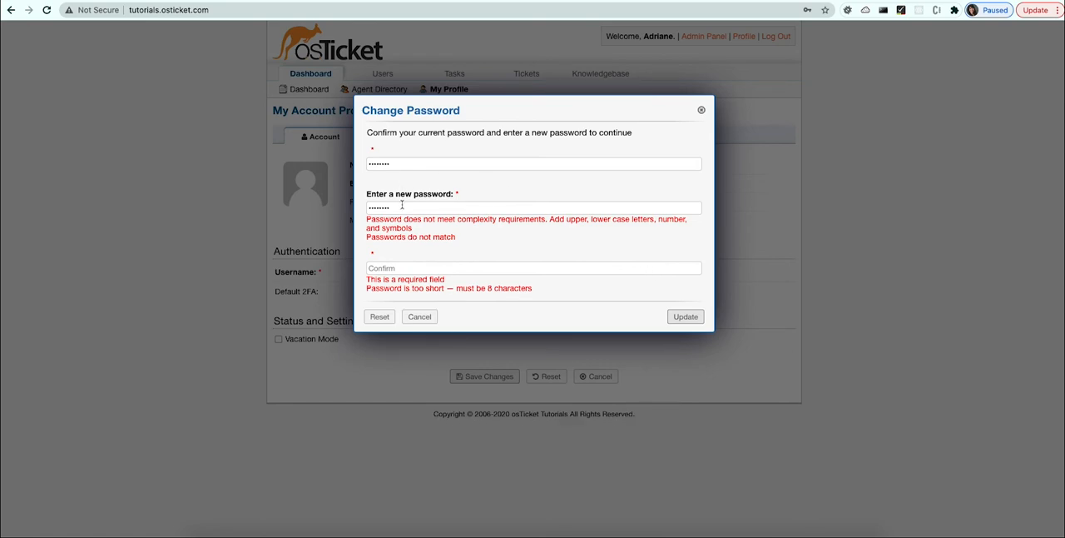
Fill the confirmation password and resubmit, getting complexity and mismatch errors.
click(532, 207)
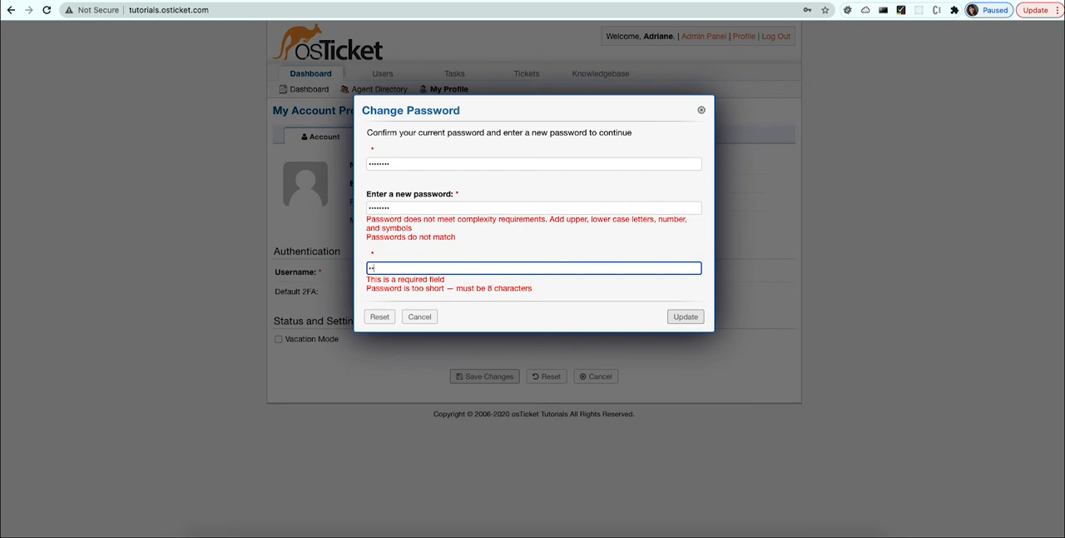
text(••••••)
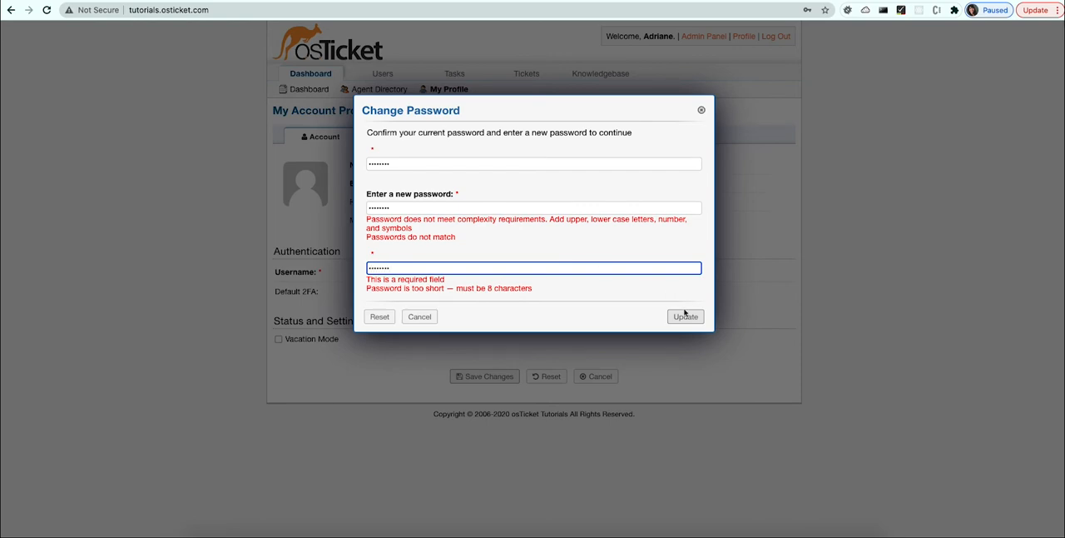
click(419, 317)
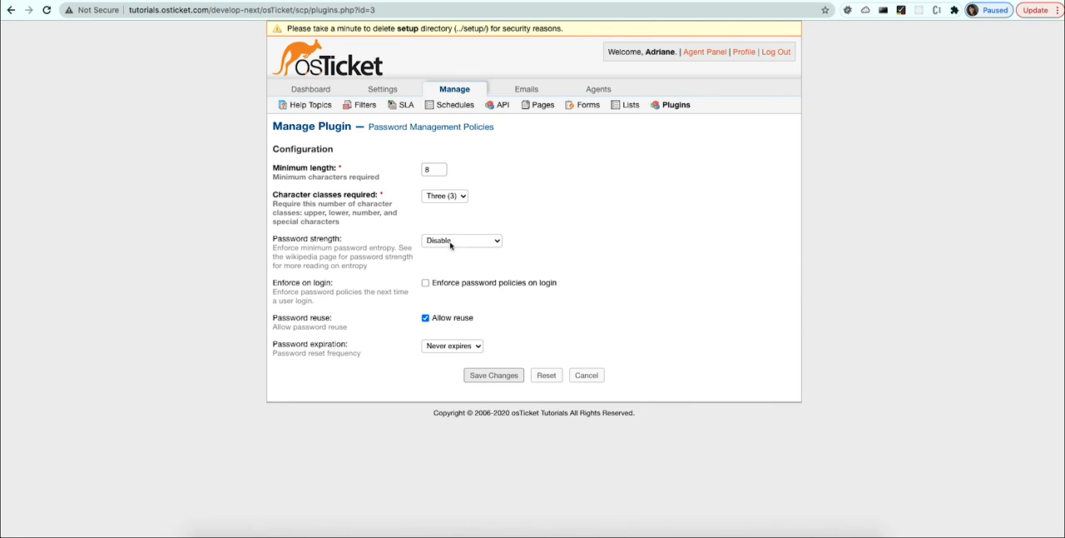
Select Strong (80 bits) password strength and save the plugin configuration.
click(461, 241)
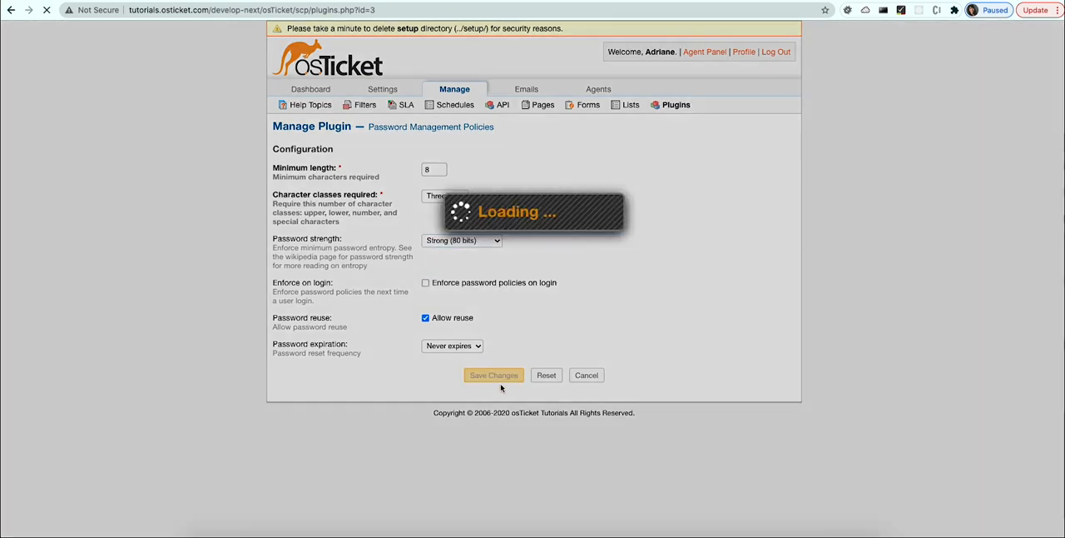
click(493, 374)
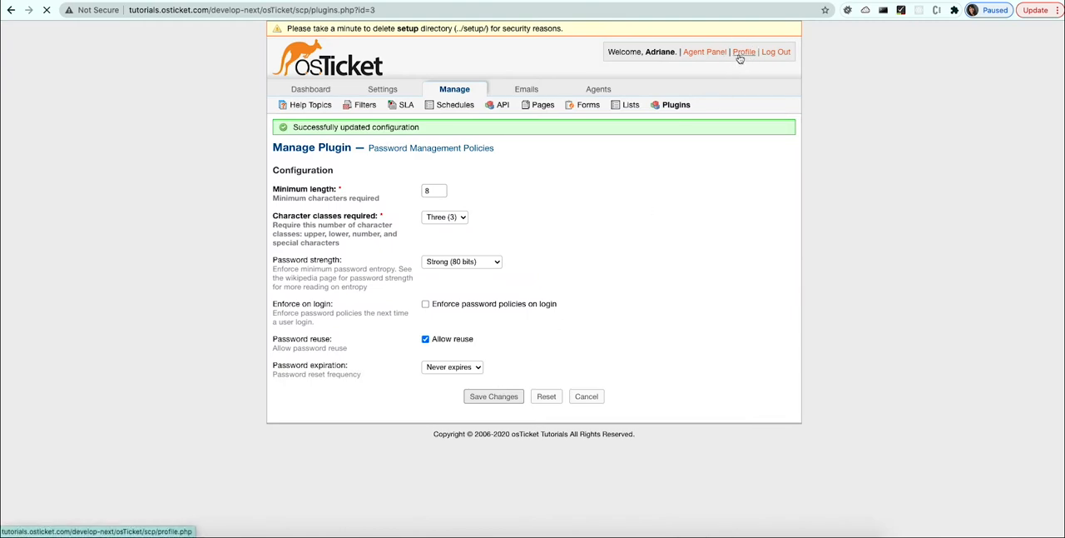
click(743, 52)
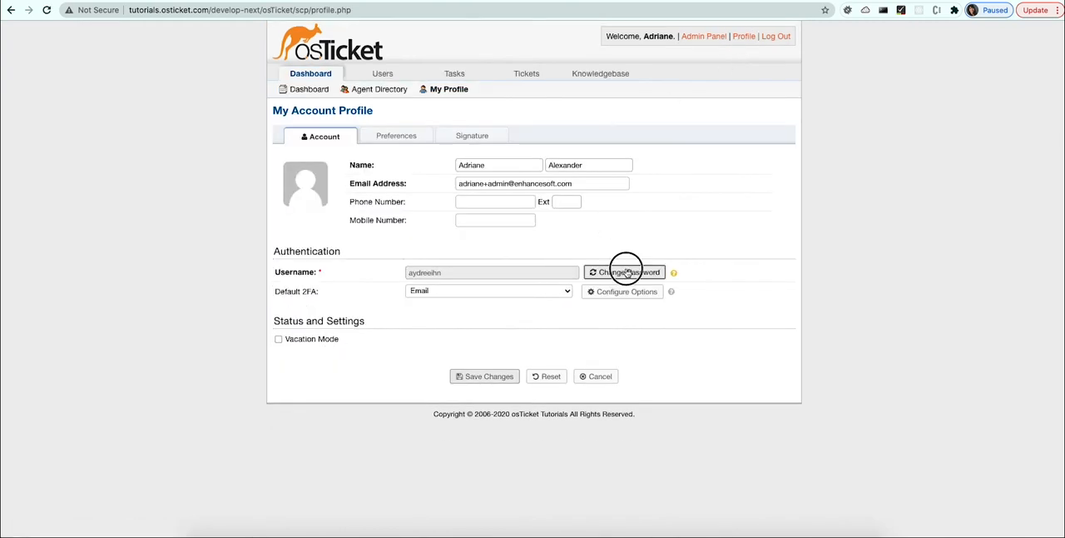
click(623, 272)
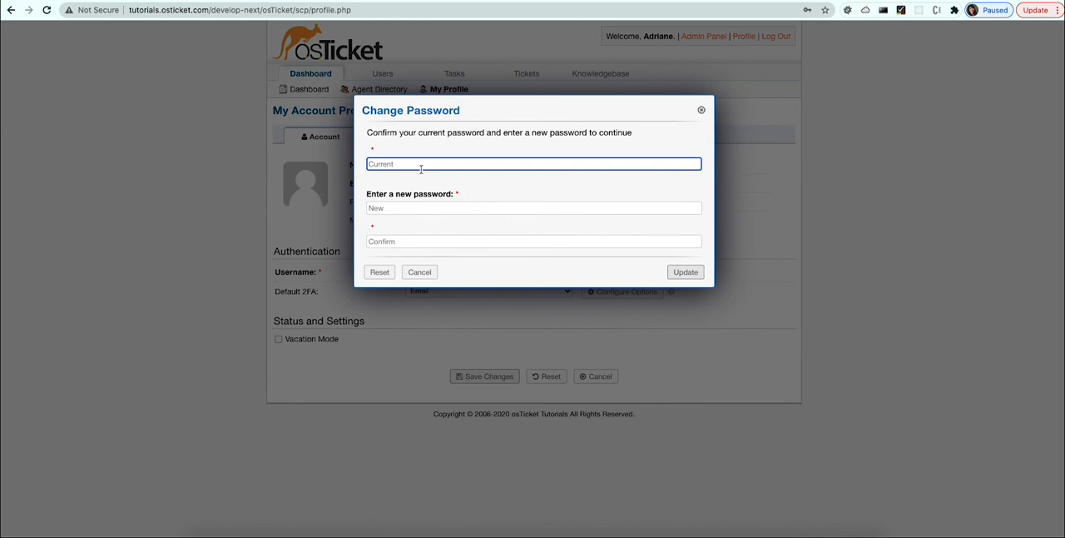
text(•••••)
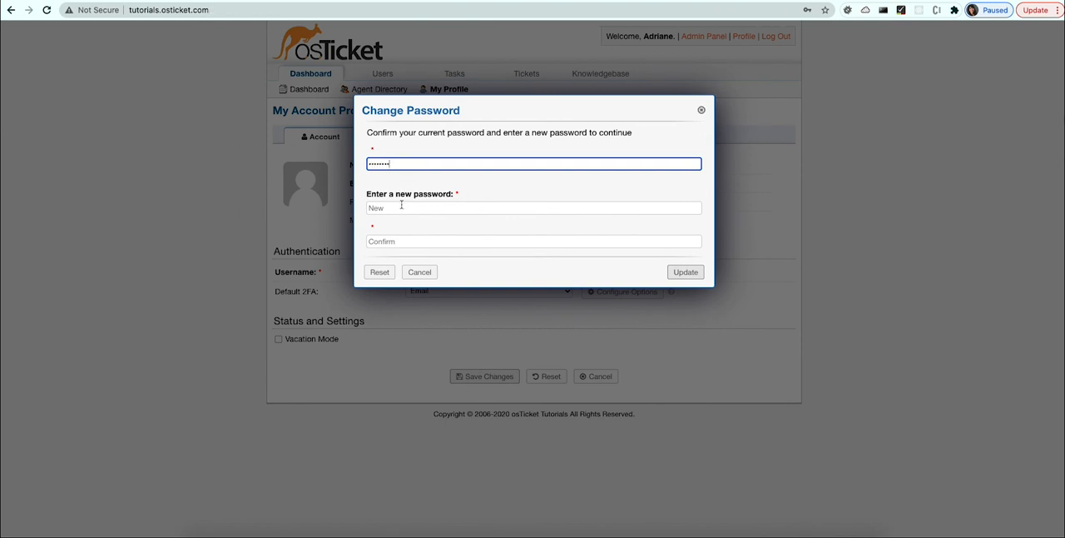
click(533, 207)
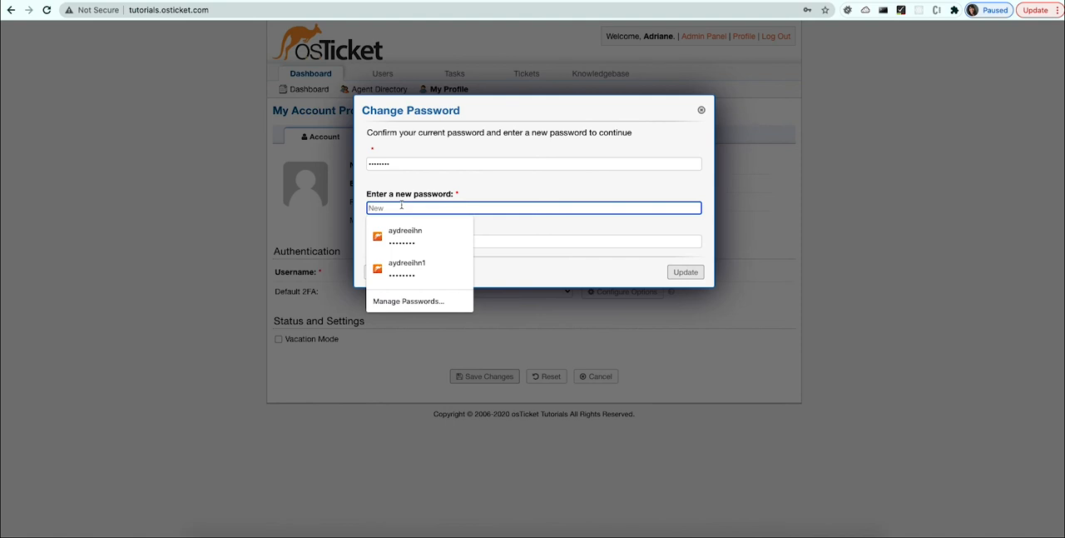
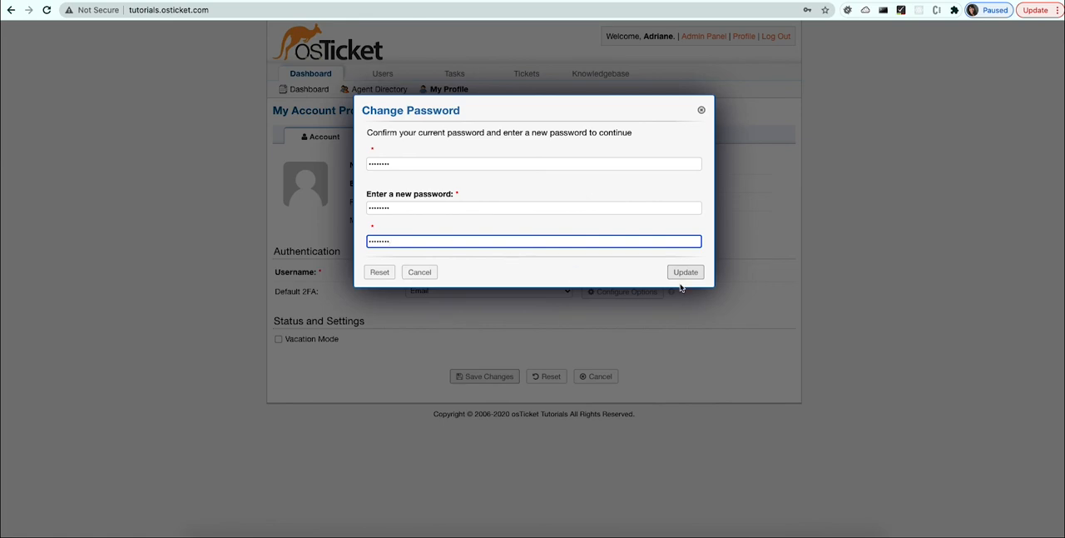
click(685, 271)
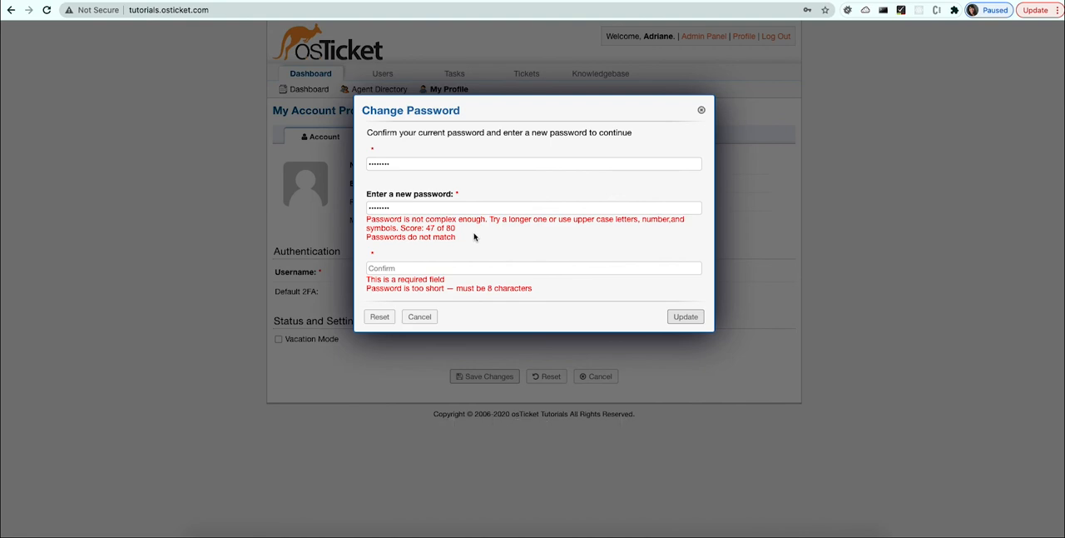
click(532, 207)
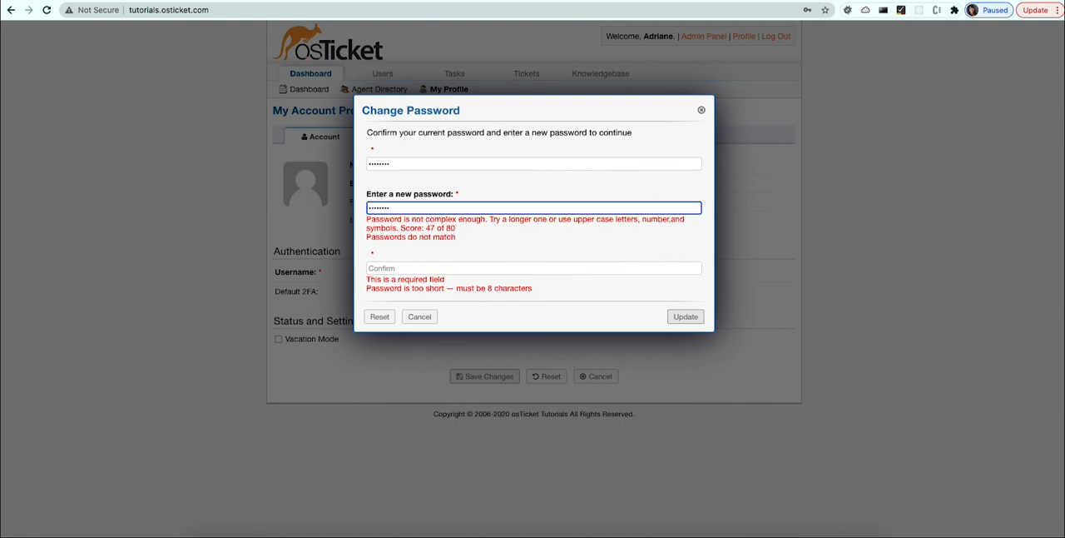
click(533, 267)
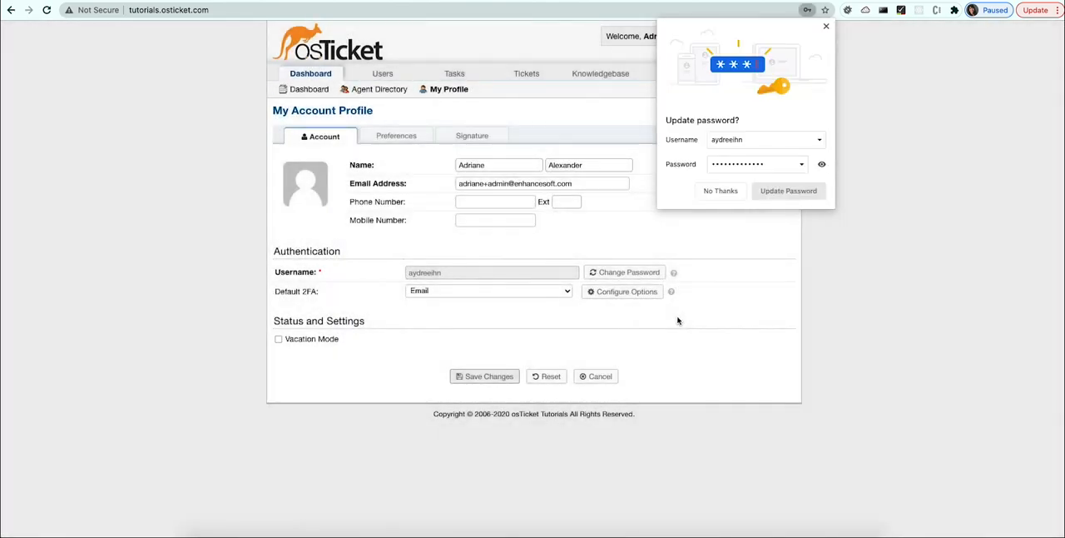
Dismiss Chrome's password prompt, reopen the plugin settings, and browse Password expiration options.
click(719, 190)
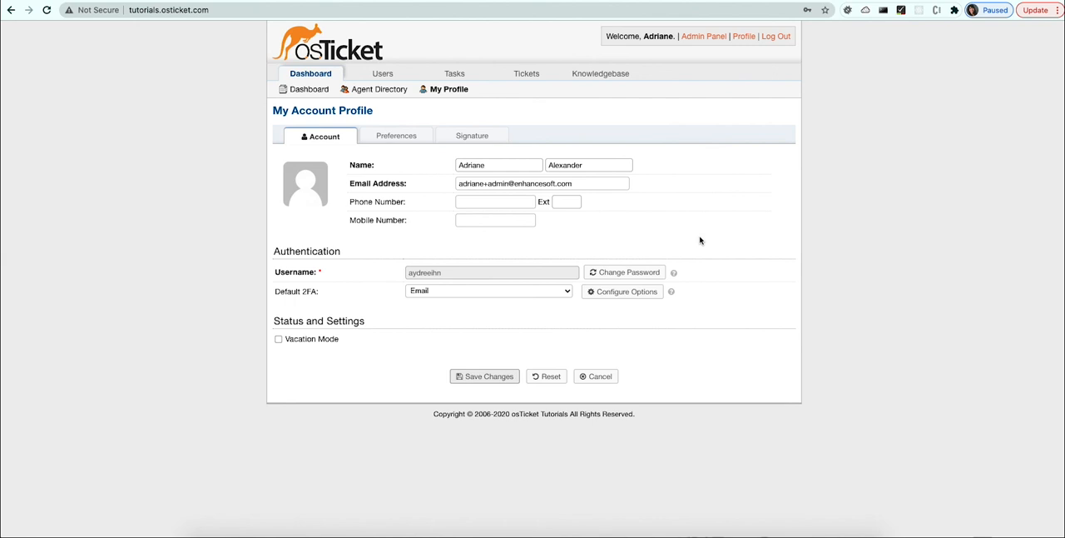
click(703, 36)
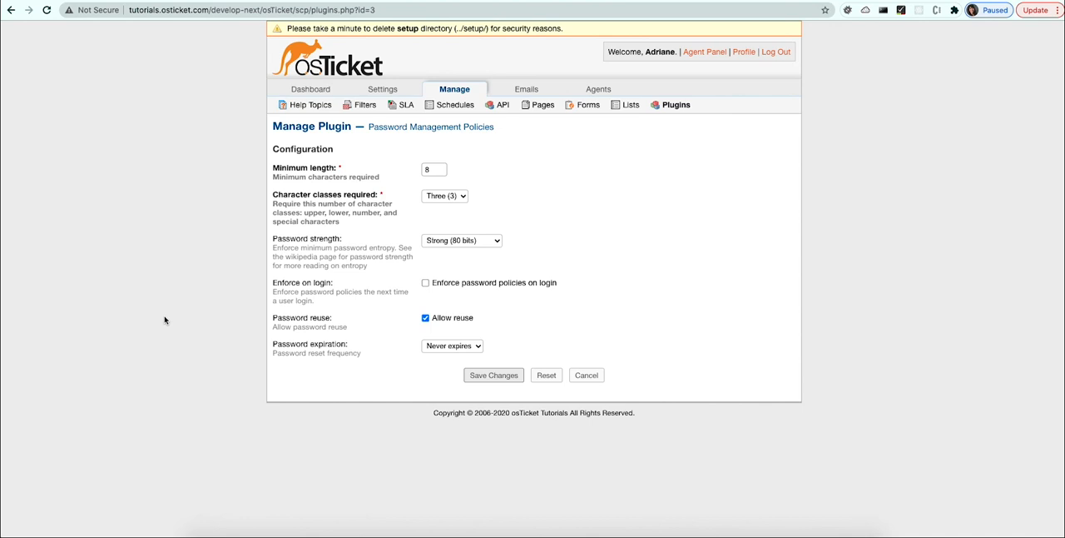
click(452, 345)
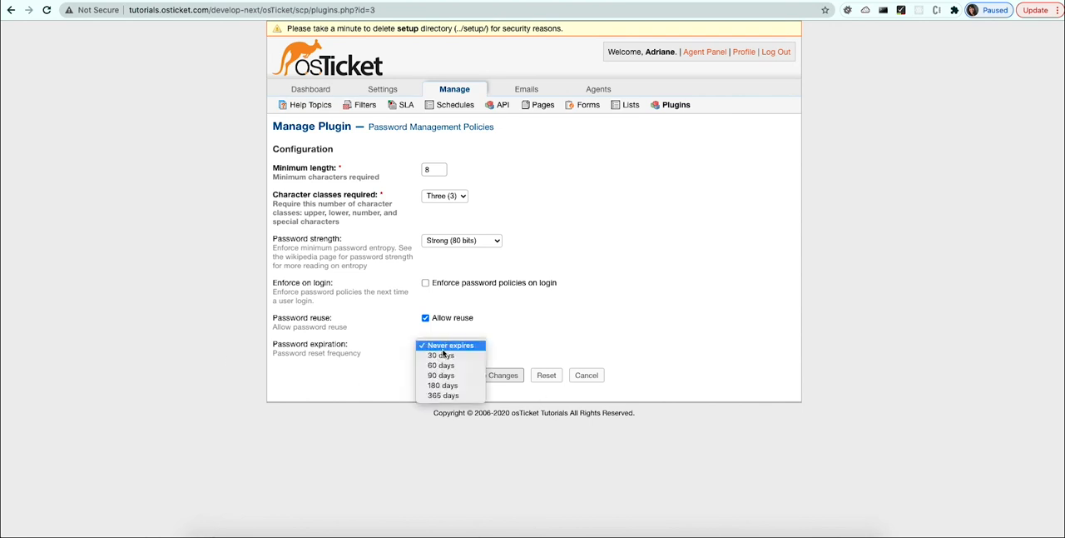